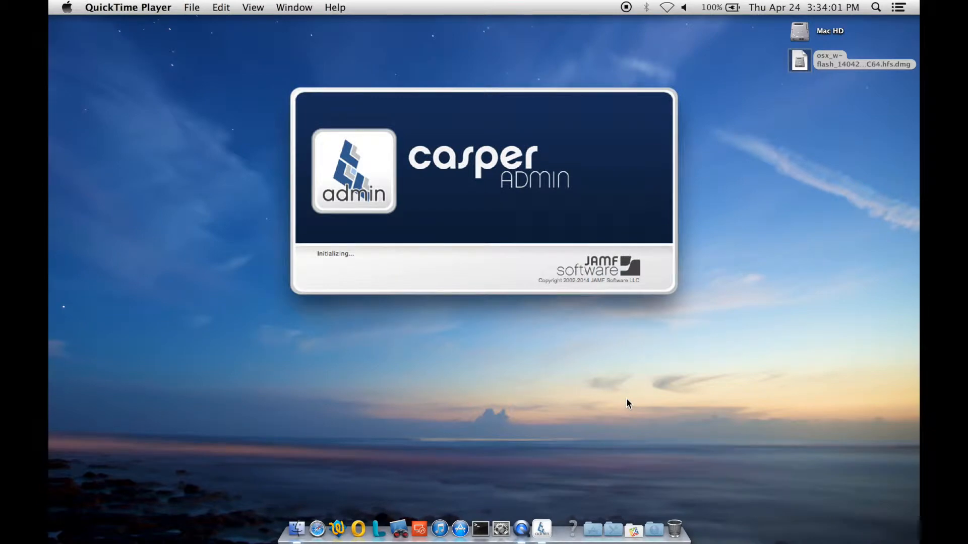
Sign in to the JSS as user carls so the repository loads
{"action": "type", "text": "carlsobr"}
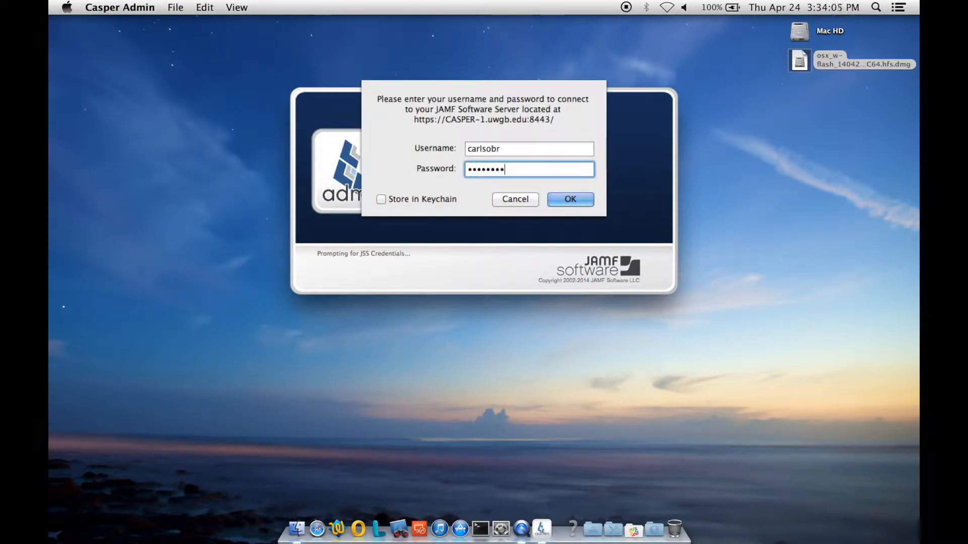
{"action": "left_click", "coordinate": [569, 198]}
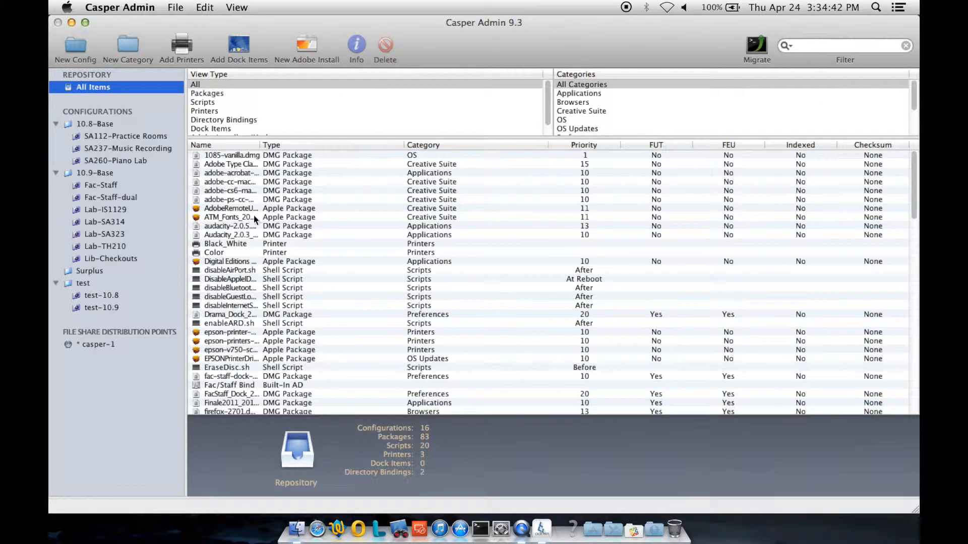
{"action": "mouse_move", "coordinate": [262, 146]}
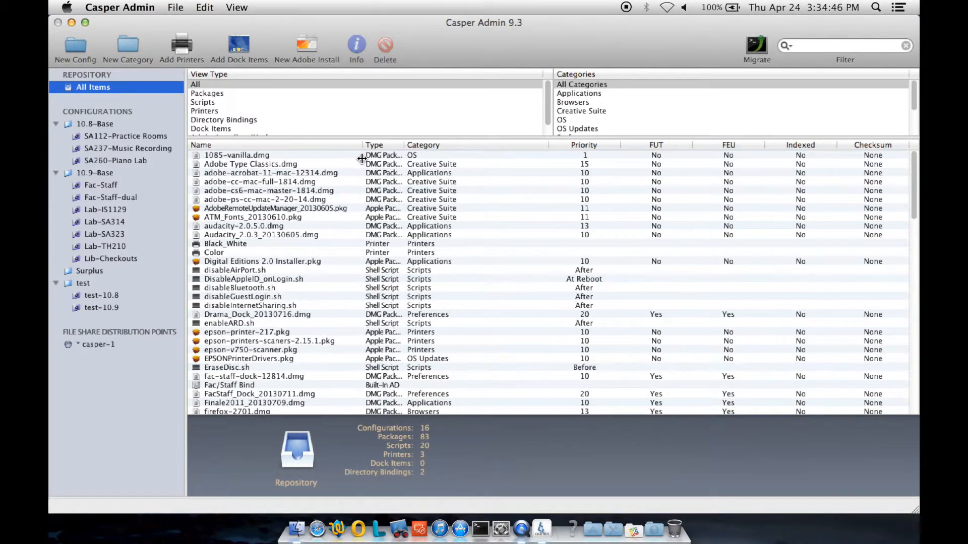
{"action": "left_click", "coordinate": [96, 172]}
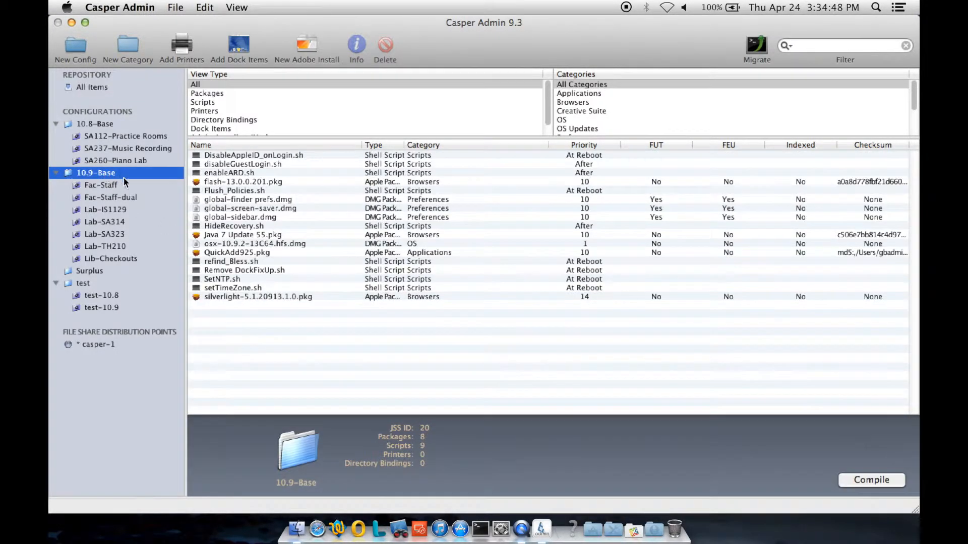
{"action": "left_click", "coordinate": [254, 243]}
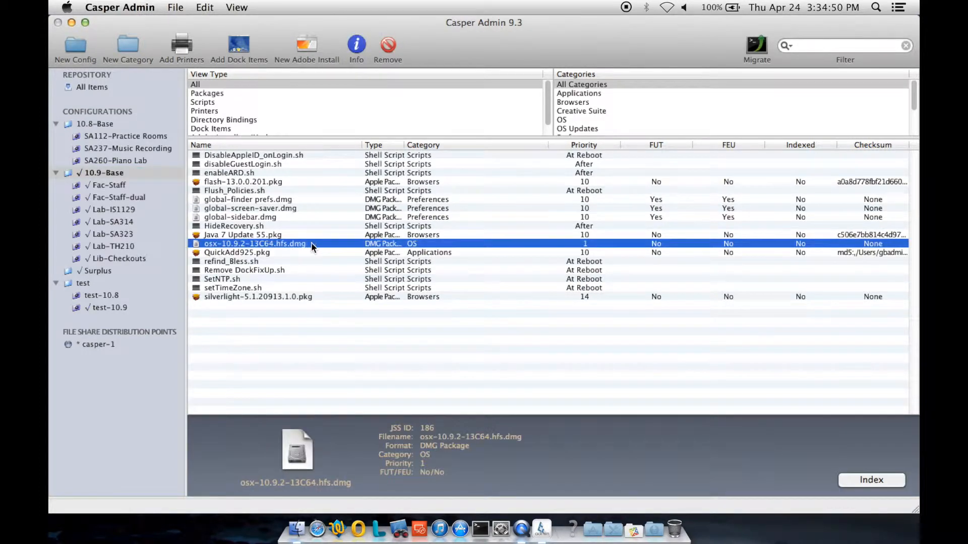
{"action": "mouse_move", "coordinate": [273, 249]}
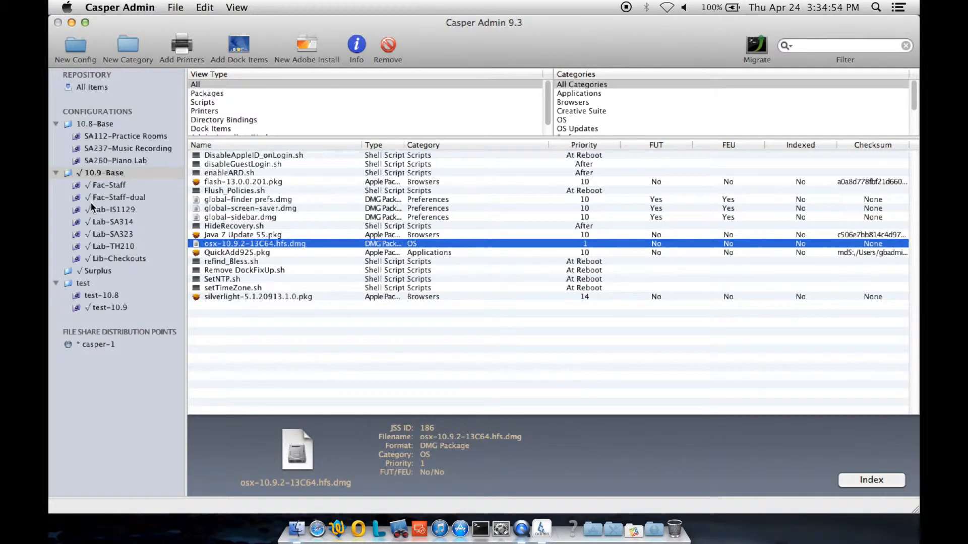
{"action": "mouse_move", "coordinate": [78, 279]}
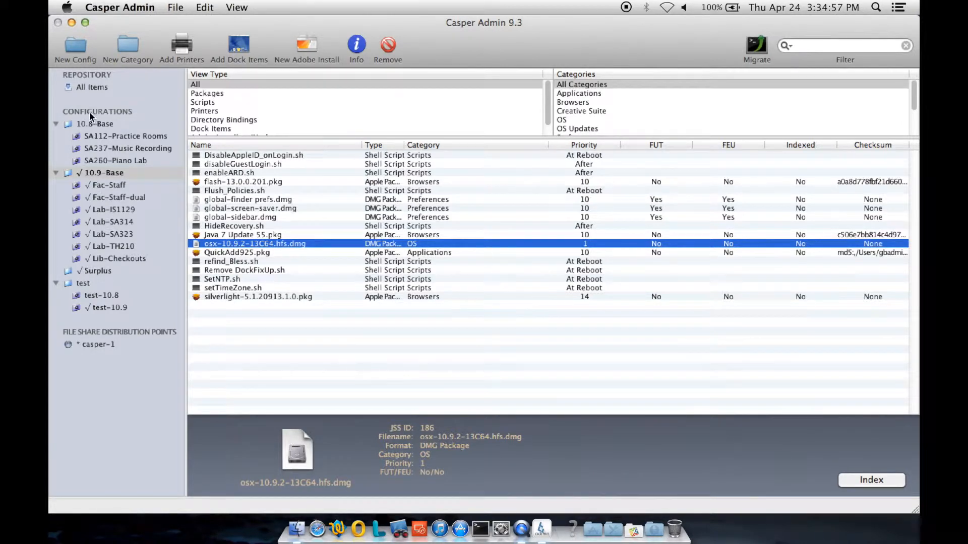
{"action": "left_click", "coordinate": [92, 87]}
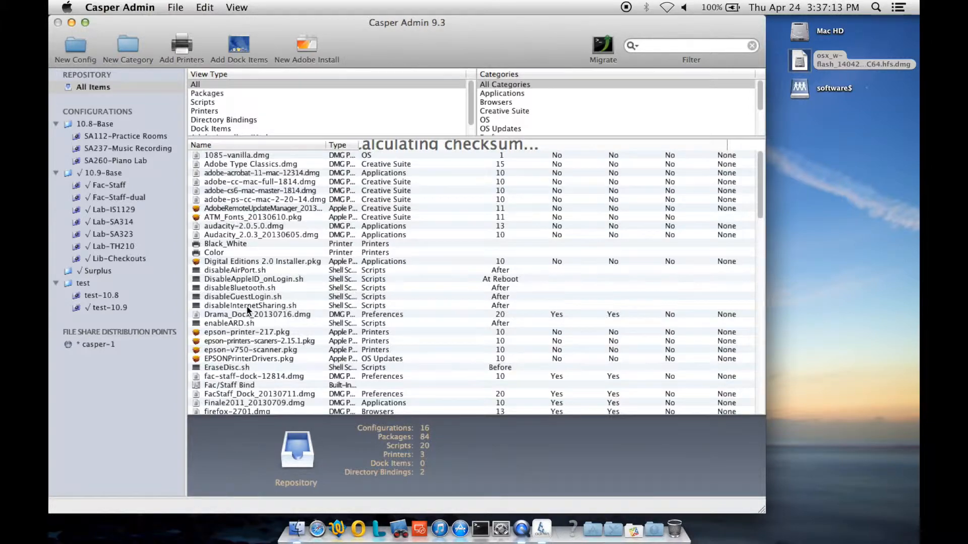
Assign the osx_w-flash_140424-10.9.2-13C64.hfs.dmg image package to the OS category
{"action": "scroll", "scroll_direction": "down", "scroll_amount": 3}
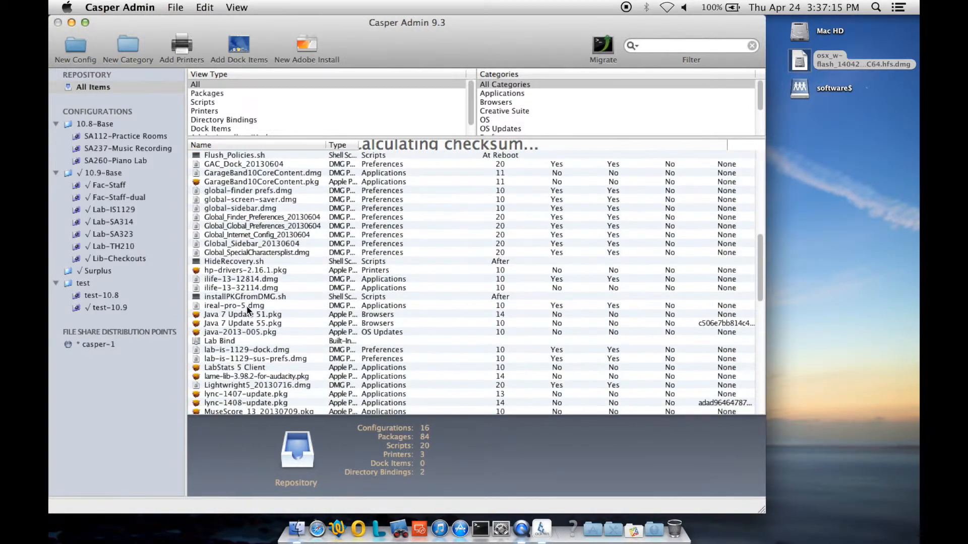
{"action": "scroll", "scroll_direction": "down", "scroll_amount": 3}
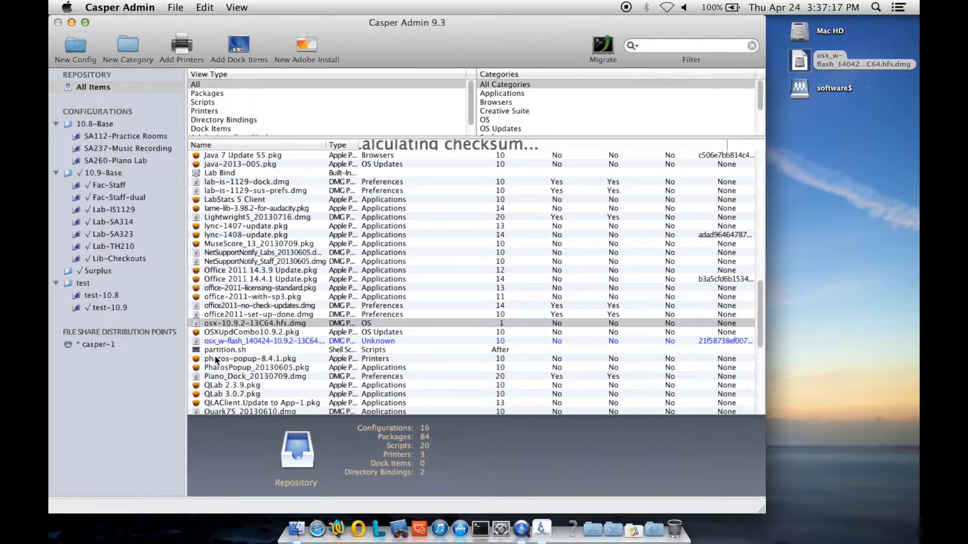
{"action": "left_click", "coordinate": [263, 341]}
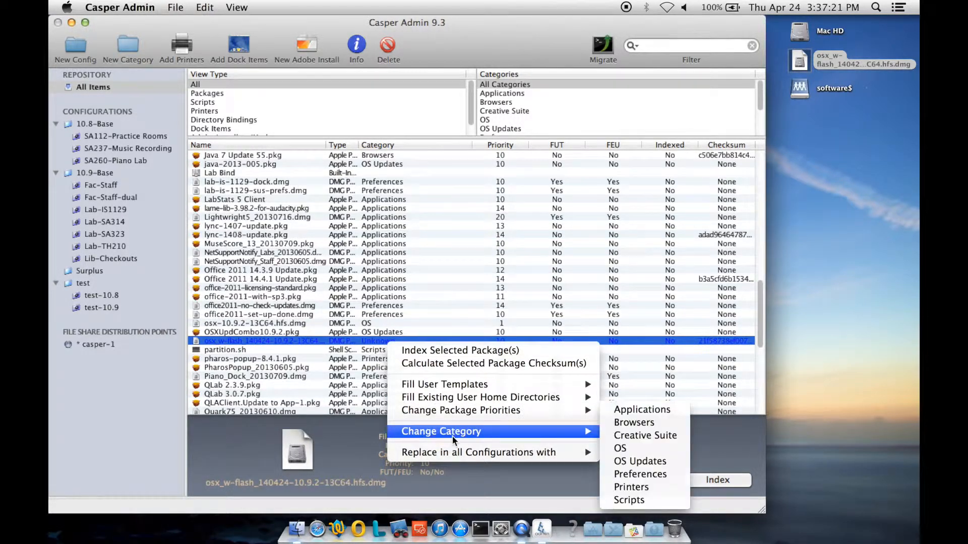
{"action": "mouse_move", "coordinate": [620, 448]}
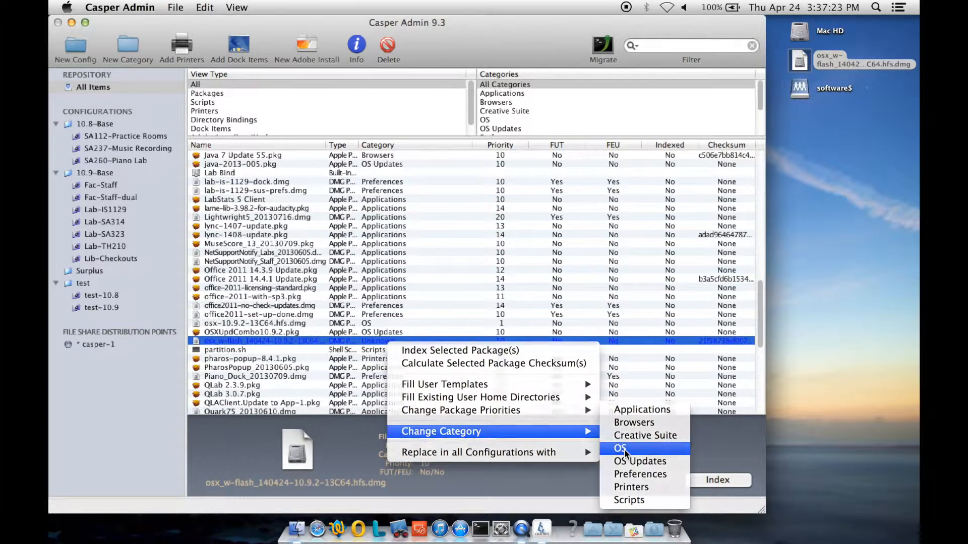
{"action": "left_click", "coordinate": [620, 448]}
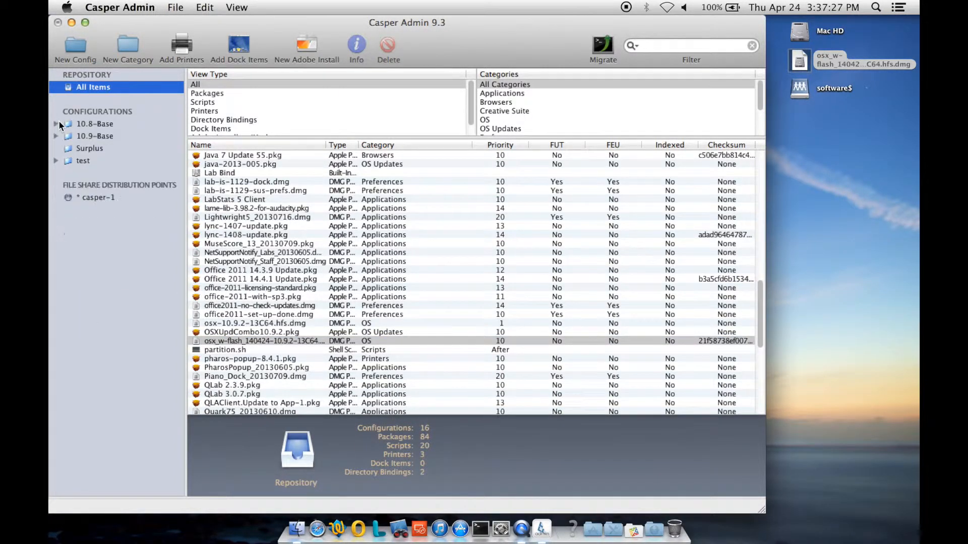
Start a new configuration named WiRes-test
{"action": "left_click", "coordinate": [75, 46]}
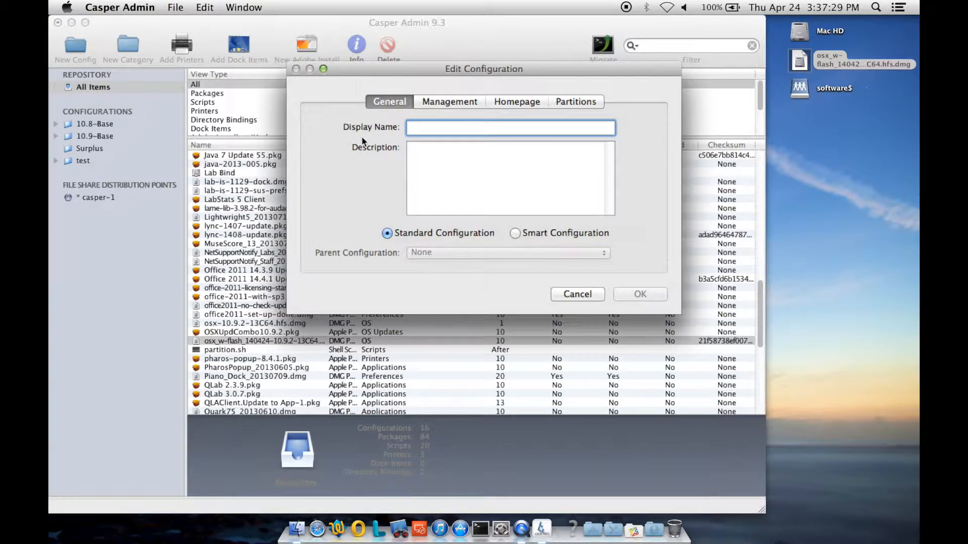
{"action": "type", "text": "WiR"}
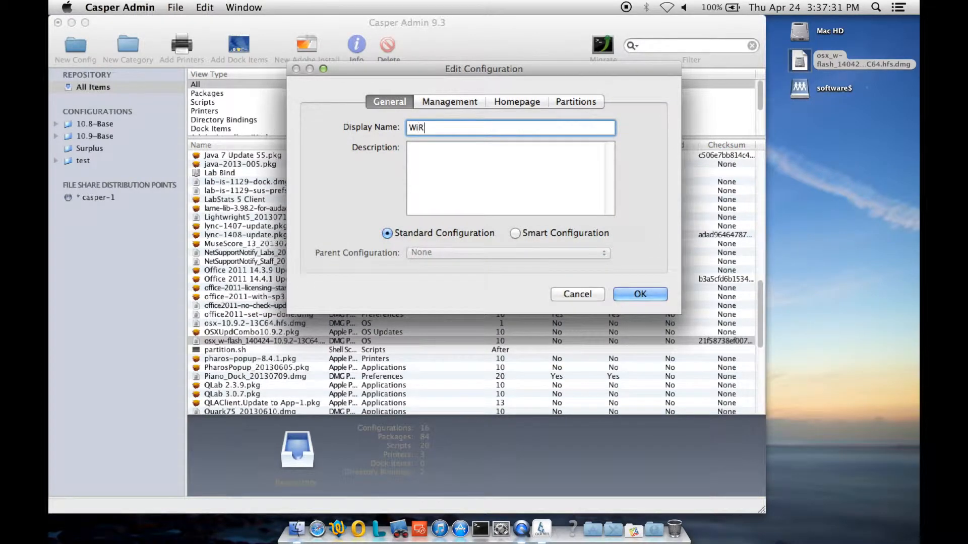
{"action": "type", "text": "es"}
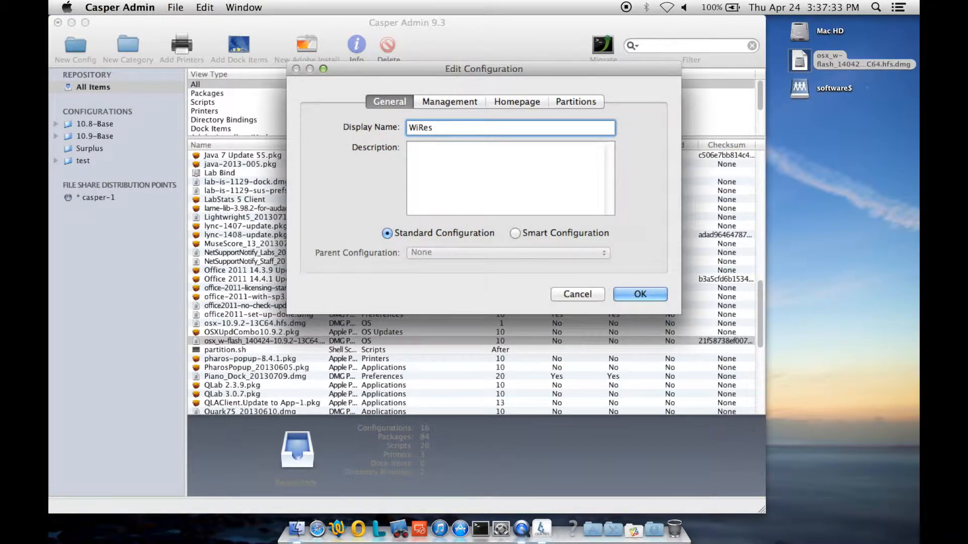
{"action": "type", "text": "-test"}
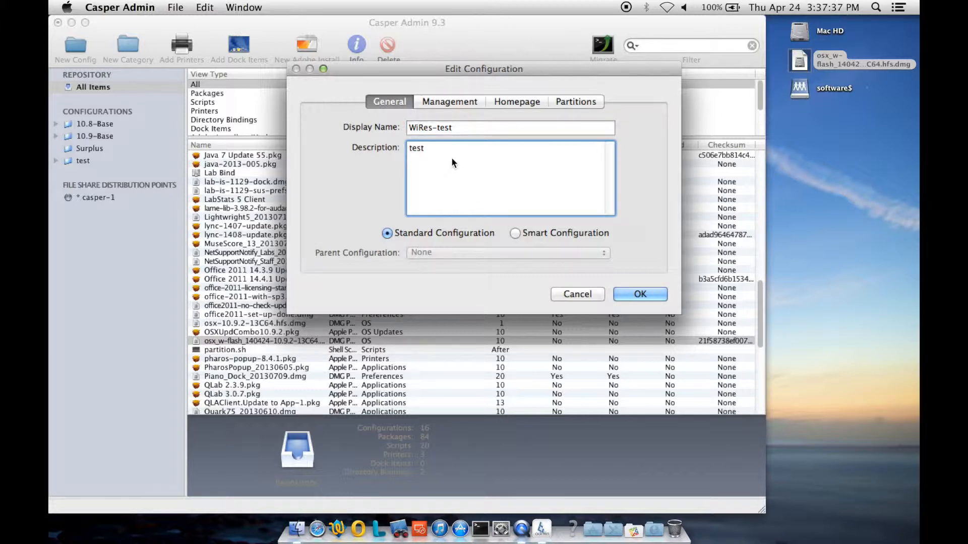
Set the configuration's management account to admin with its password
{"action": "left_click", "coordinate": [449, 101]}
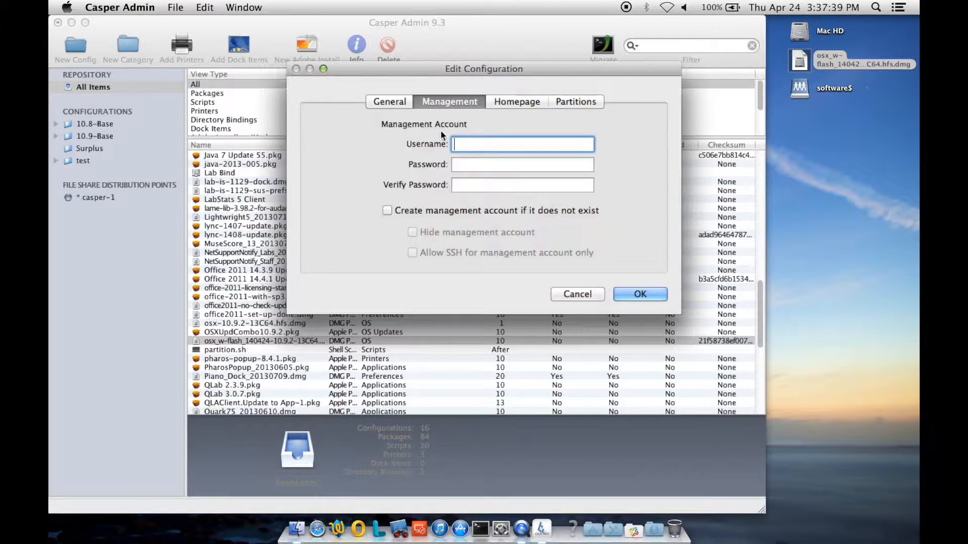
{"action": "type", "text": "admin"}
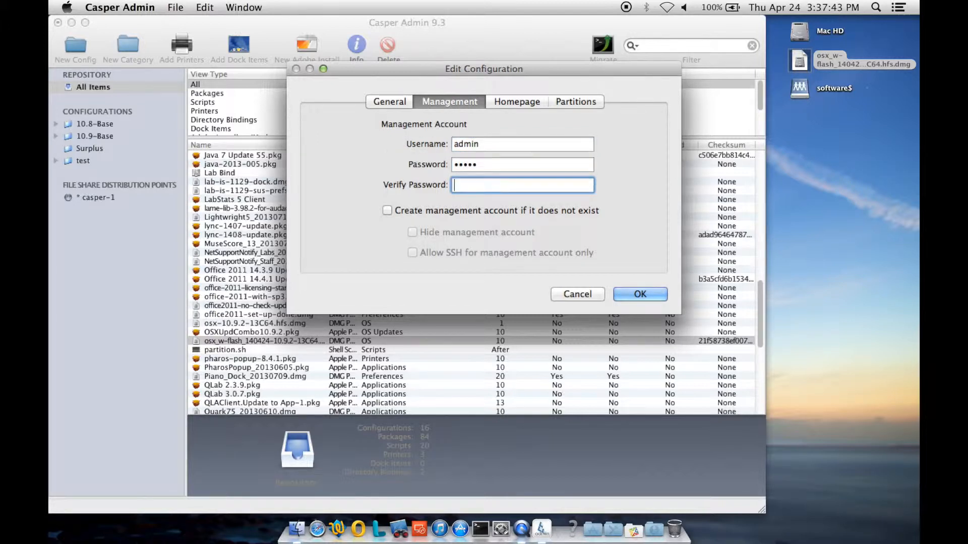
{"action": "type", "text": "•••••"}
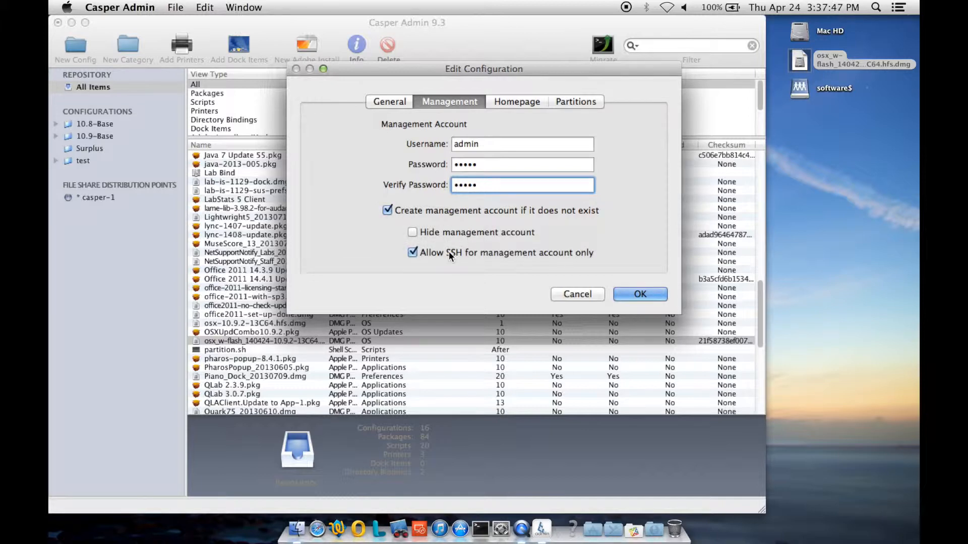
{"action": "left_click", "coordinate": [516, 101]}
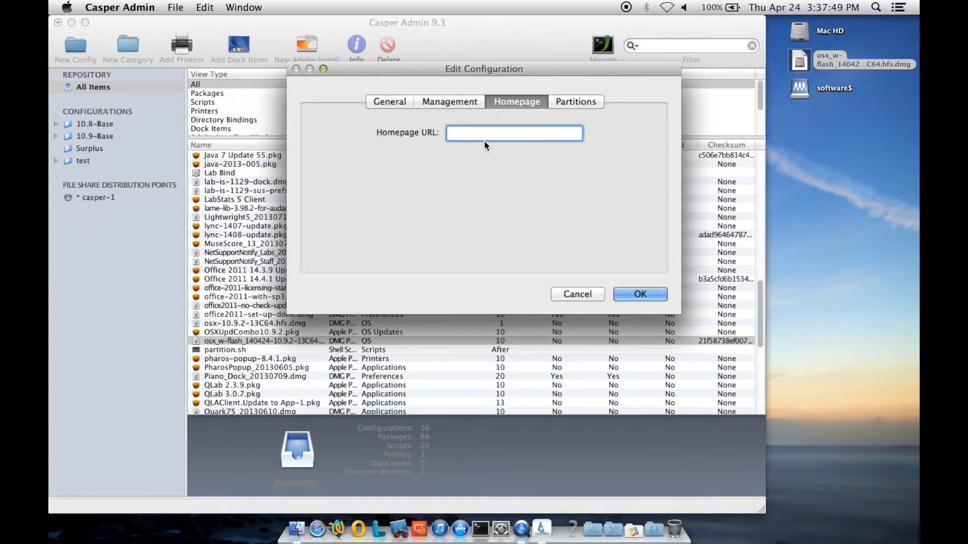
{"action": "type", "text": "www.u"}
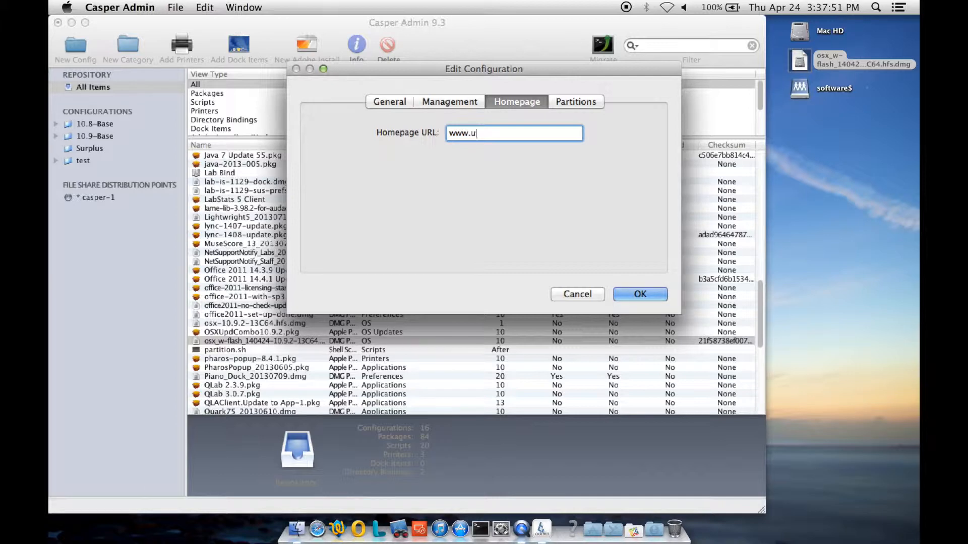
{"action": "type", "text": "wgb.edu"}
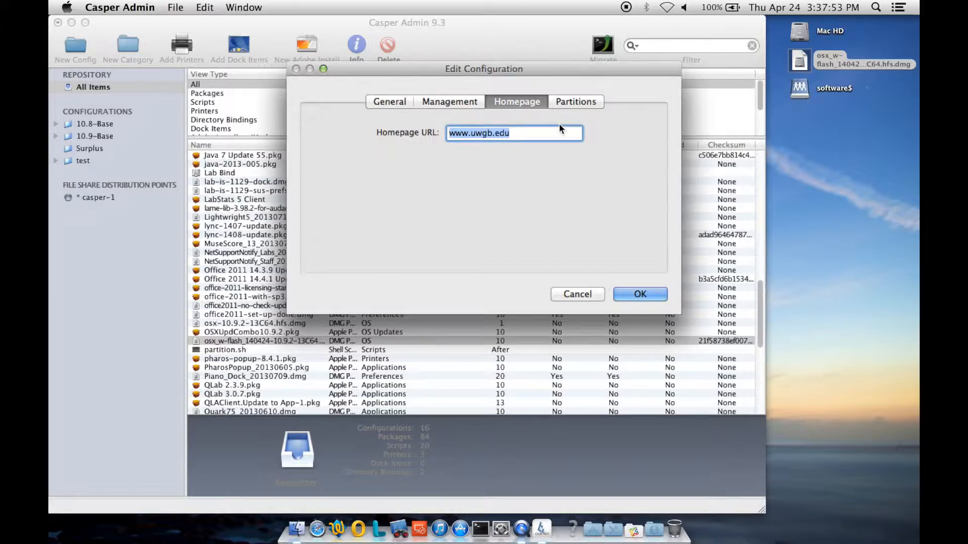
{"action": "left_click", "coordinate": [575, 101]}
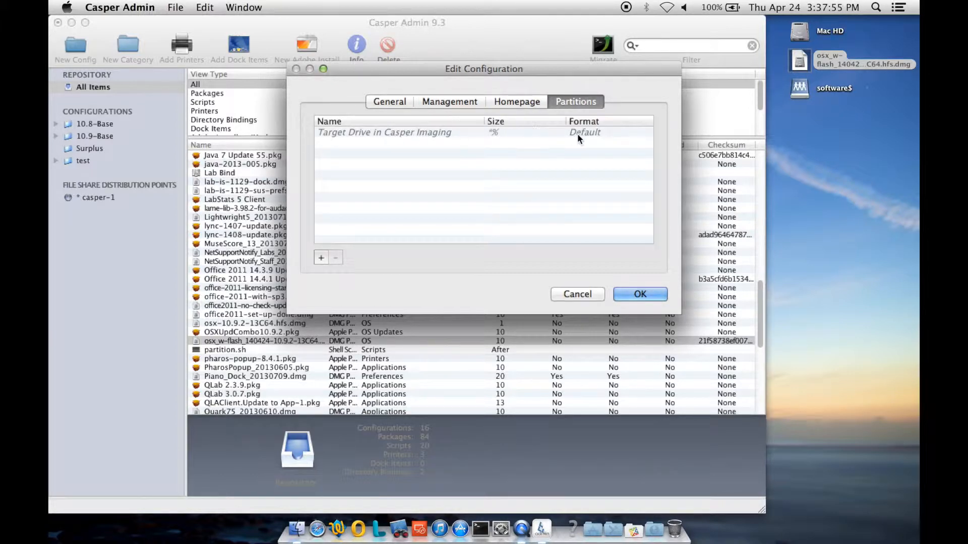
{"action": "left_click", "coordinate": [389, 101]}
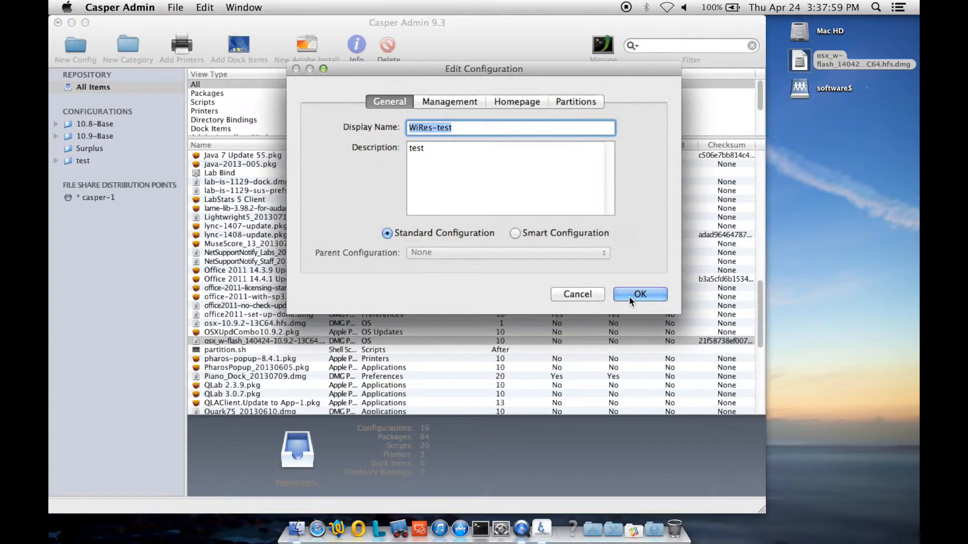
Create WiRes-test and add Java 7 Update 55.pkg and xerox-drivers-2.3.pkg to it
{"action": "left_click", "coordinate": [640, 293]}
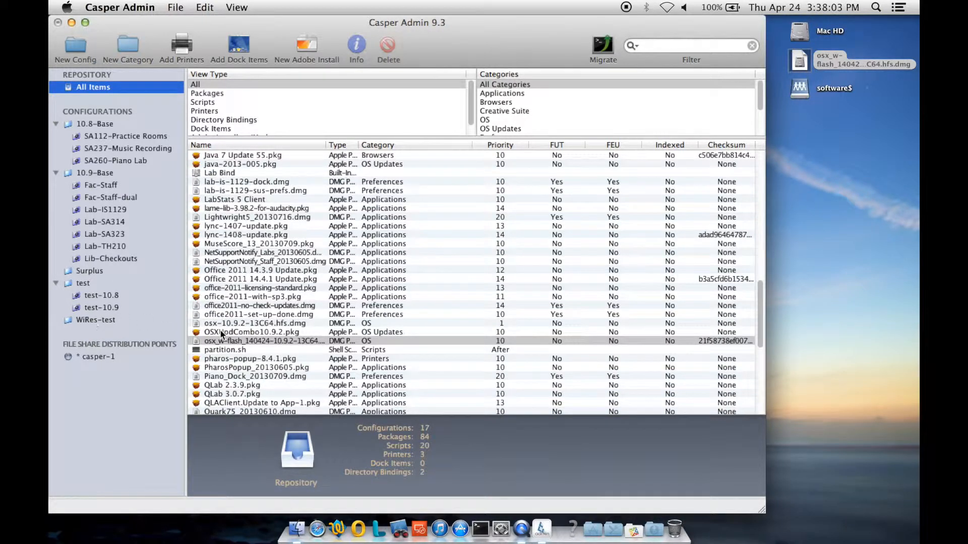
{"action": "left_click", "coordinate": [264, 341]}
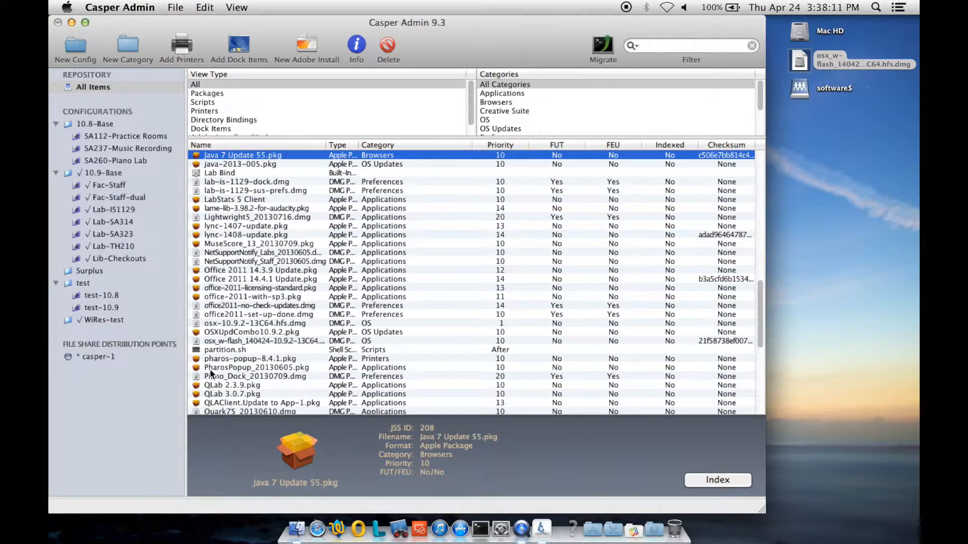
{"action": "scroll", "scroll_direction": "down", "scroll_amount": 3}
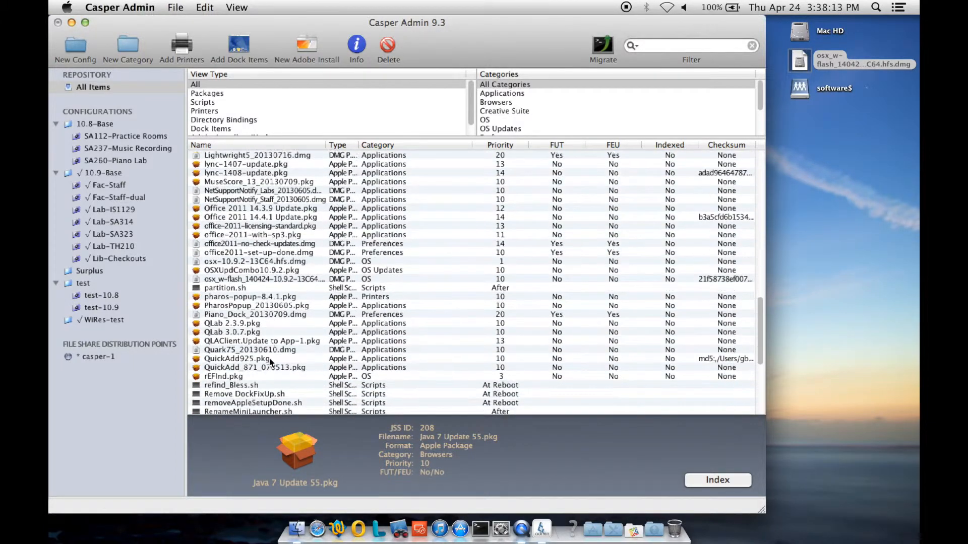
{"action": "scroll", "scroll_direction": "down", "scroll_amount": 3}
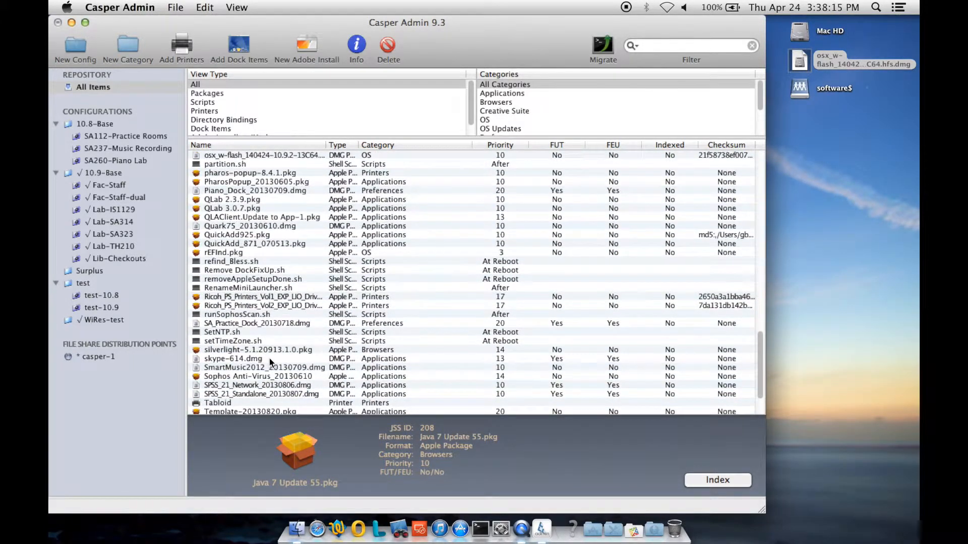
{"action": "scroll", "scroll_direction": "down", "scroll_amount": 3}
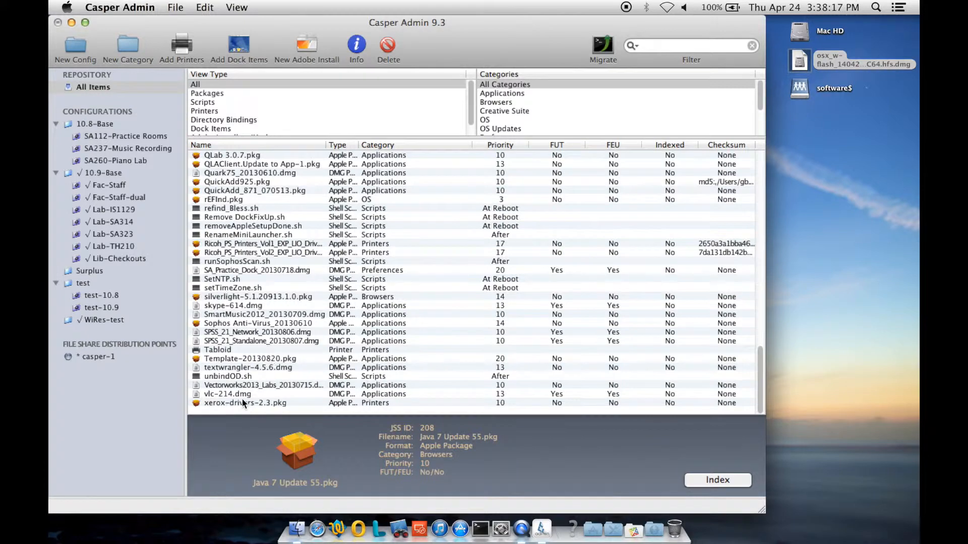
{"action": "left_click", "coordinate": [103, 320]}
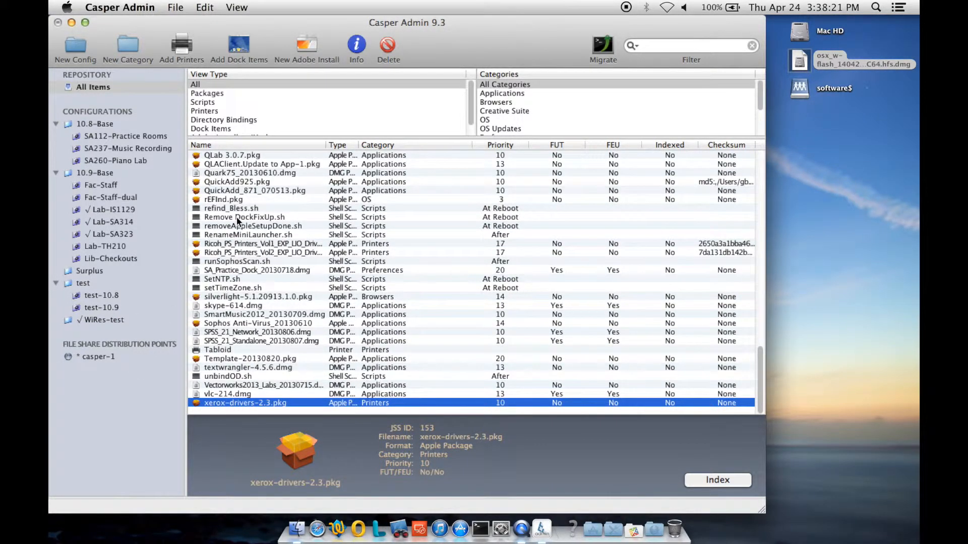
Add the Lab Bind directory binding and firefox-2701.dmg to WiRes-test
{"action": "scroll", "scroll_direction": "up", "scroll_amount": 3}
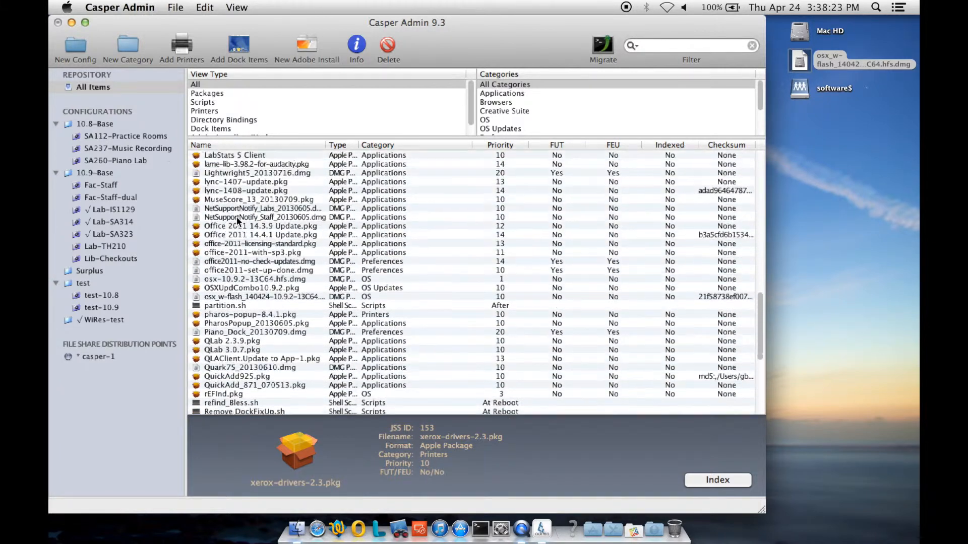
{"action": "scroll", "scroll_direction": "up", "scroll_amount": 3}
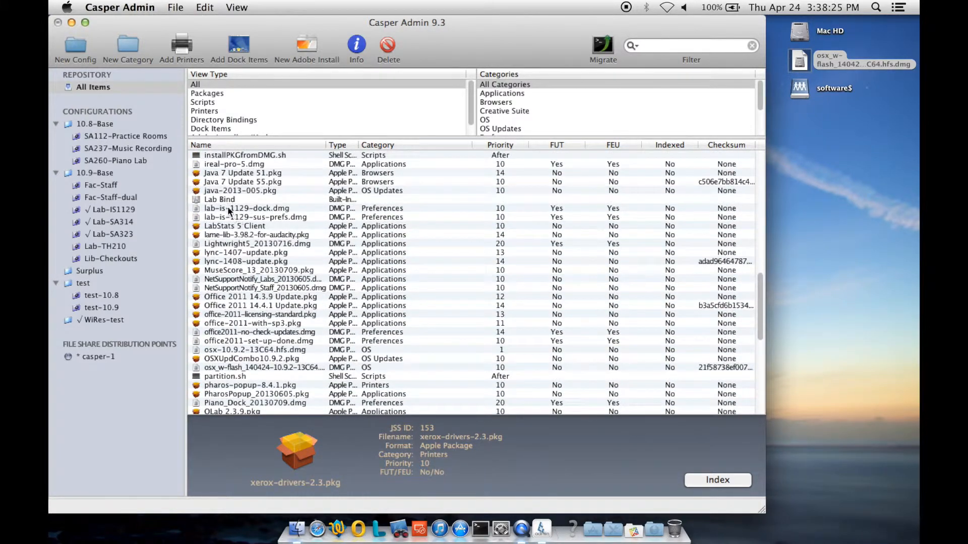
{"action": "left_click", "coordinate": [220, 198]}
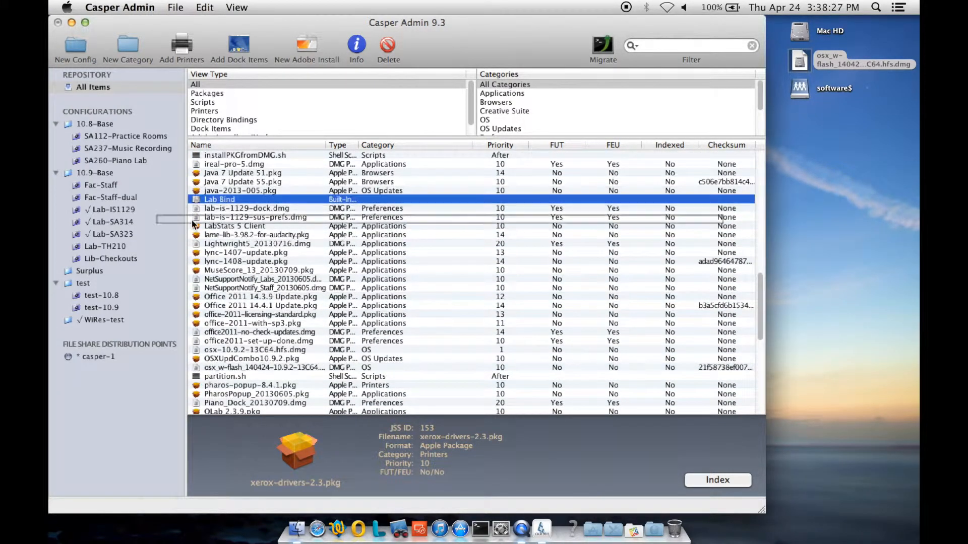
{"action": "left_click", "coordinate": [220, 199]}
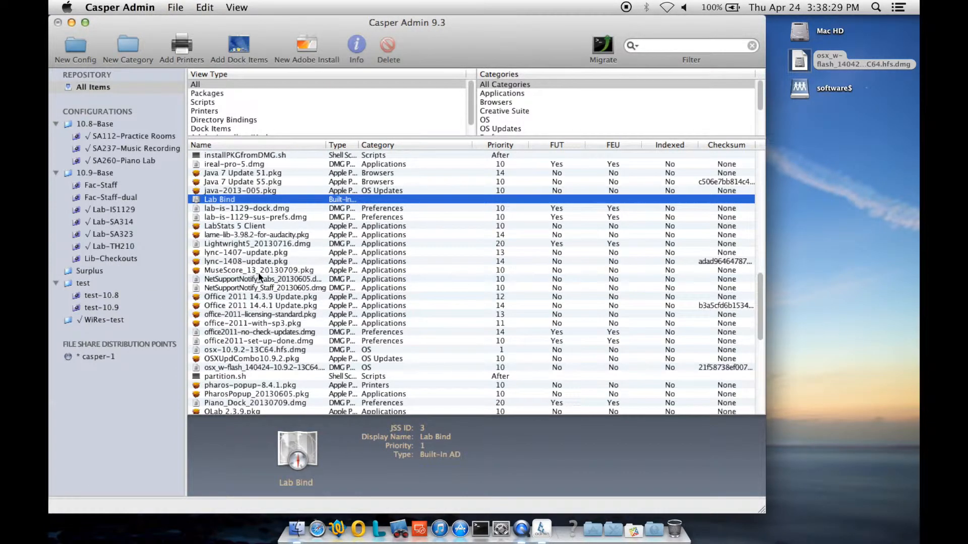
{"action": "scroll", "scroll_direction": "up", "scroll_amount": 3}
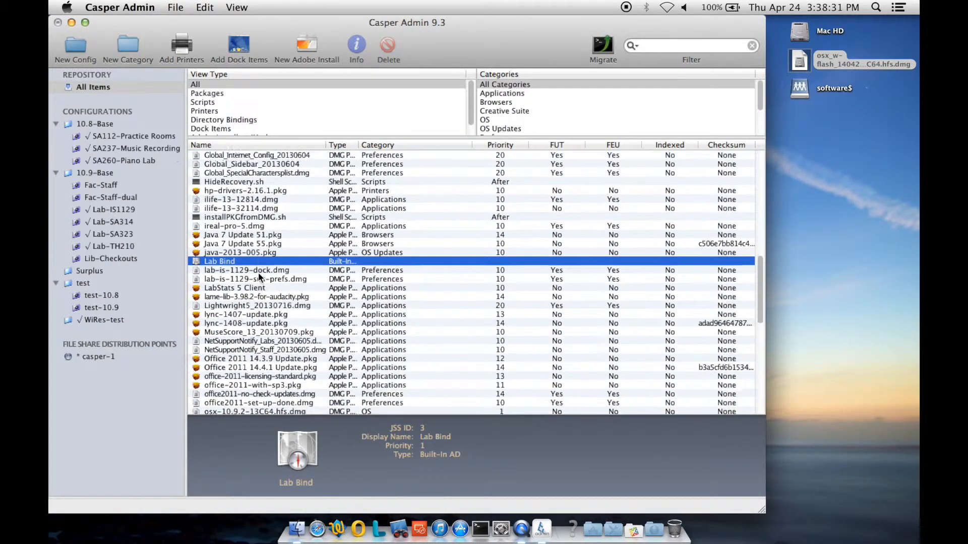
{"action": "scroll", "scroll_direction": "up", "scroll_amount": 3}
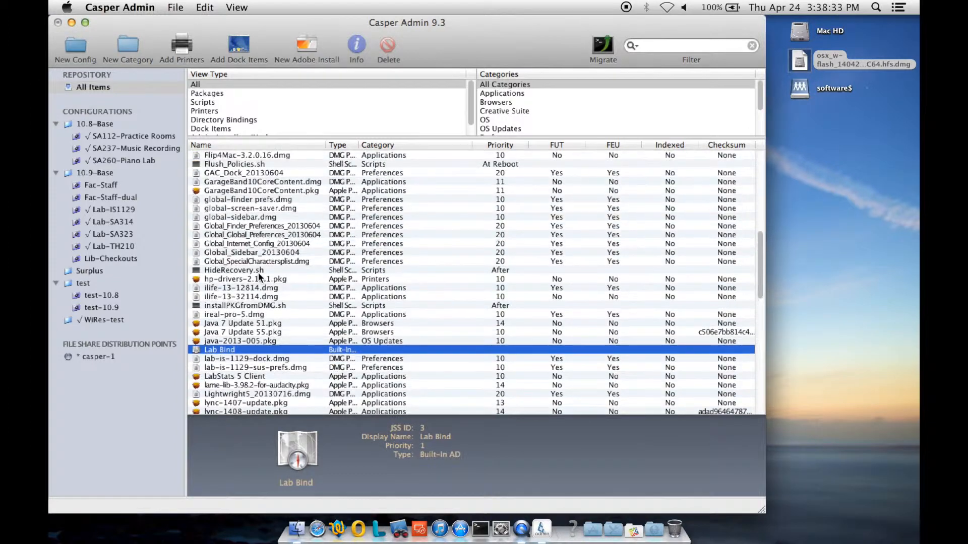
{"action": "scroll", "scroll_direction": "up", "scroll_amount": 3}
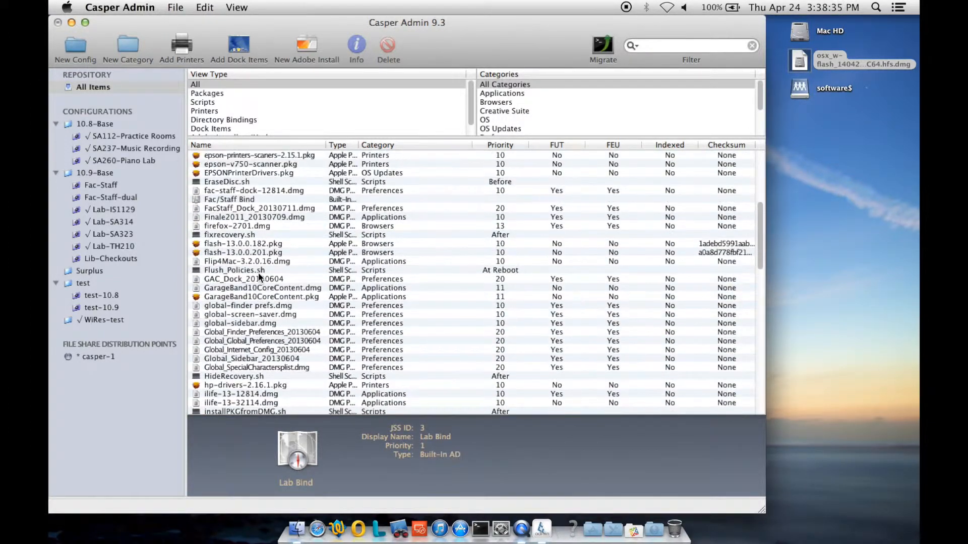
{"action": "scroll", "scroll_direction": "up", "scroll_amount": 3}
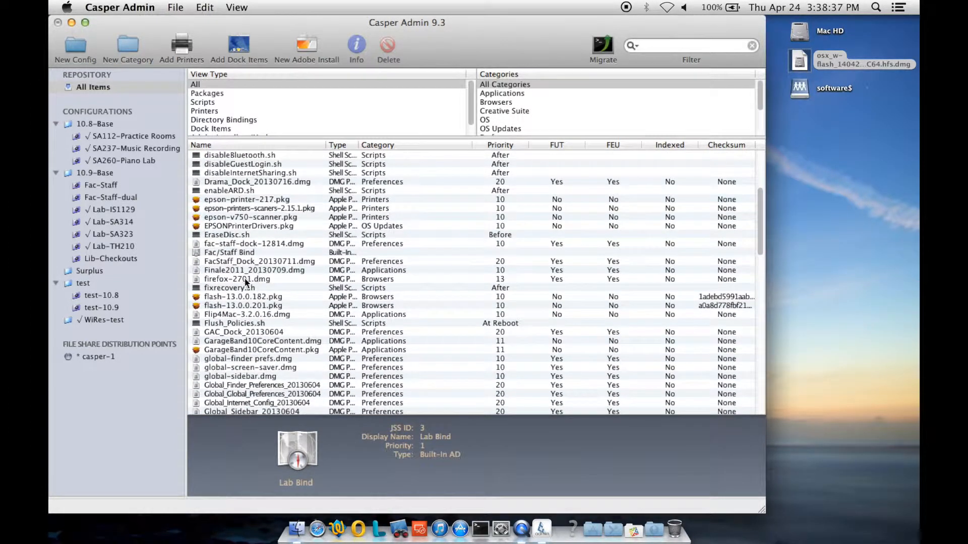
{"action": "left_click", "coordinate": [237, 278]}
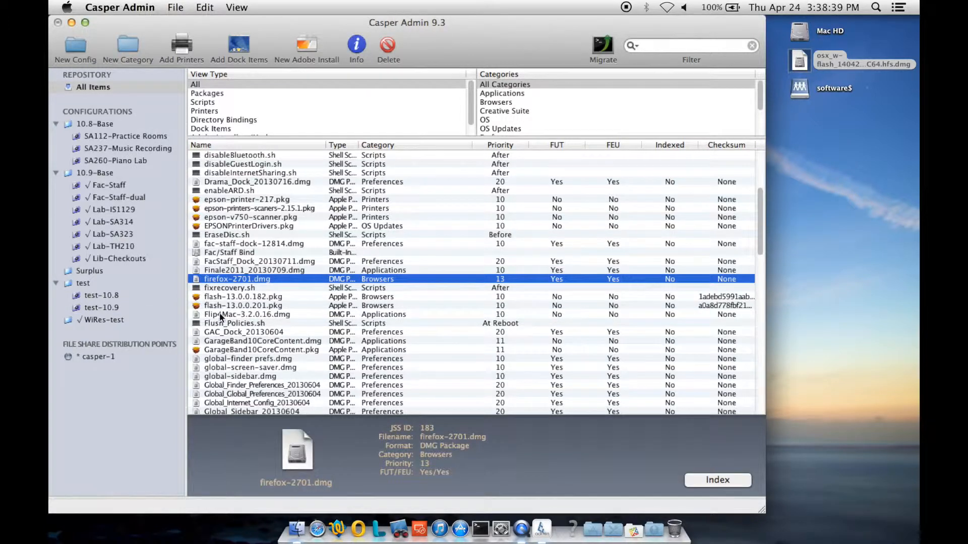
{"action": "scroll", "scroll_direction": "up", "scroll_amount": 3}
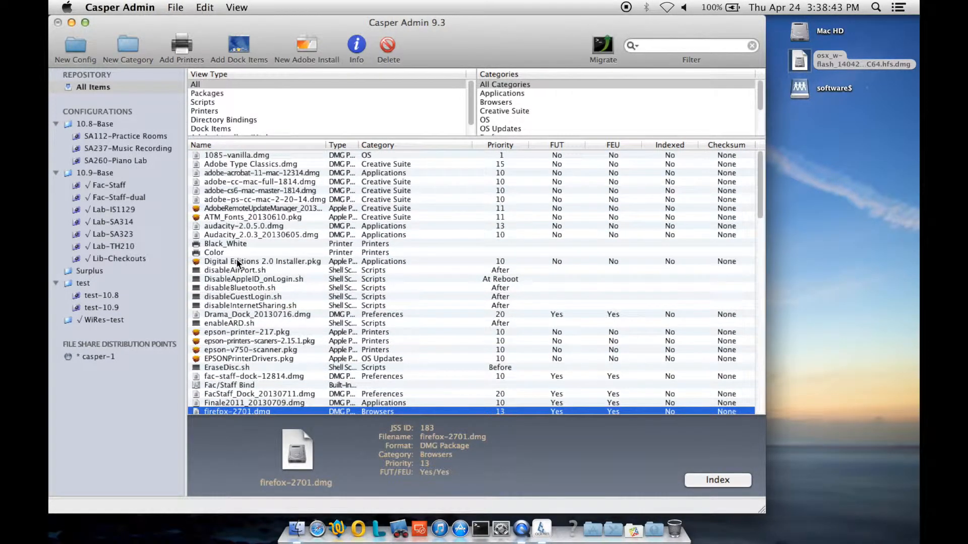
Review the items in WiRes-test and bring up the File menu to save it
{"action": "left_click", "coordinate": [104, 320]}
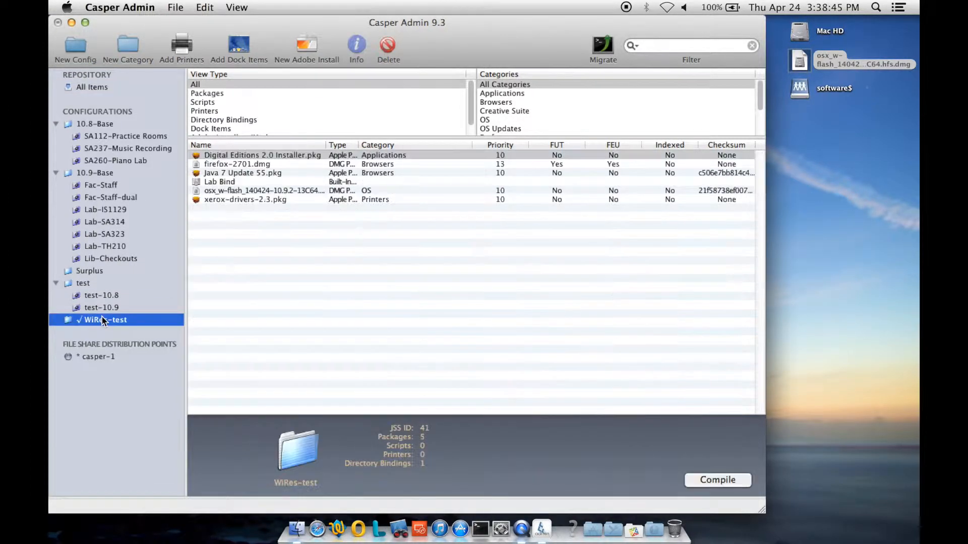
{"action": "mouse_move", "coordinate": [273, 265]}
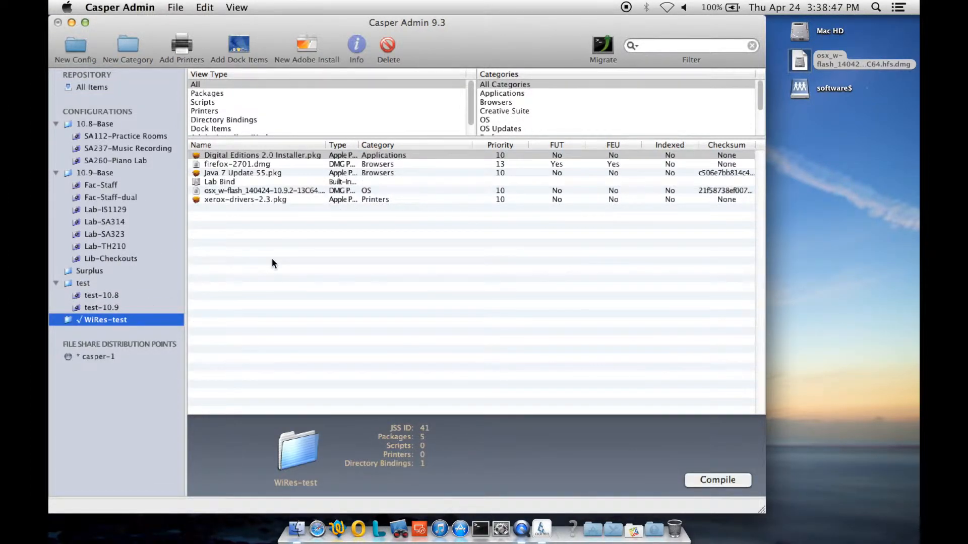
{"action": "mouse_move", "coordinate": [279, 180]}
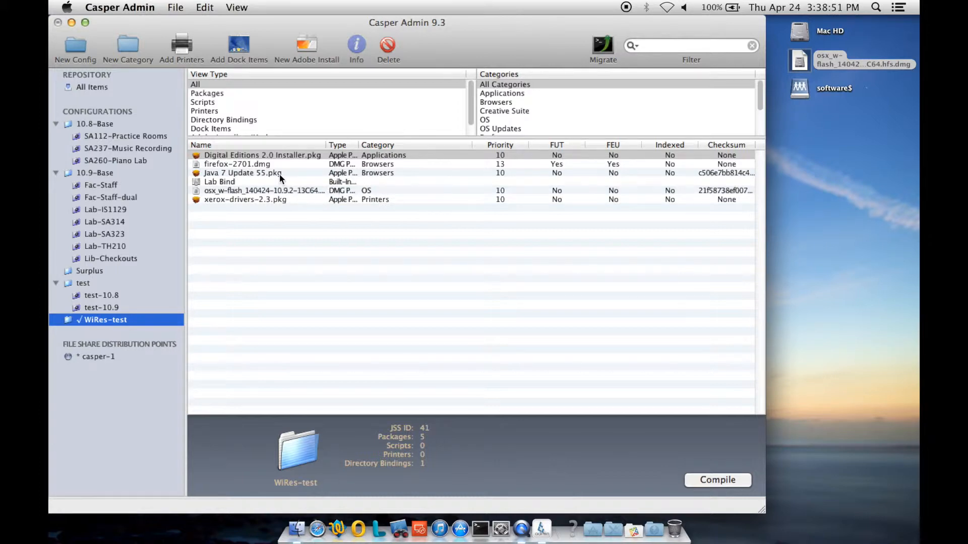
{"action": "left_click", "coordinate": [176, 7]}
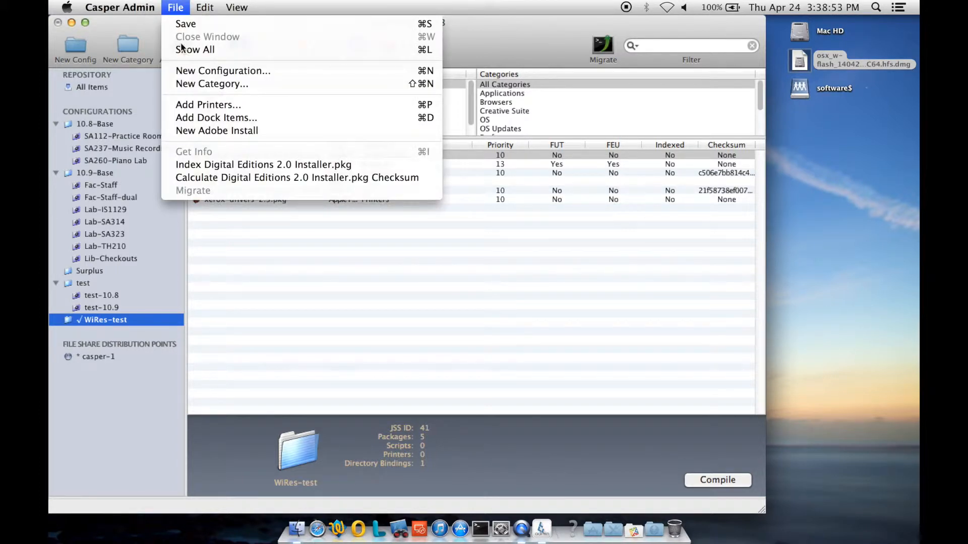